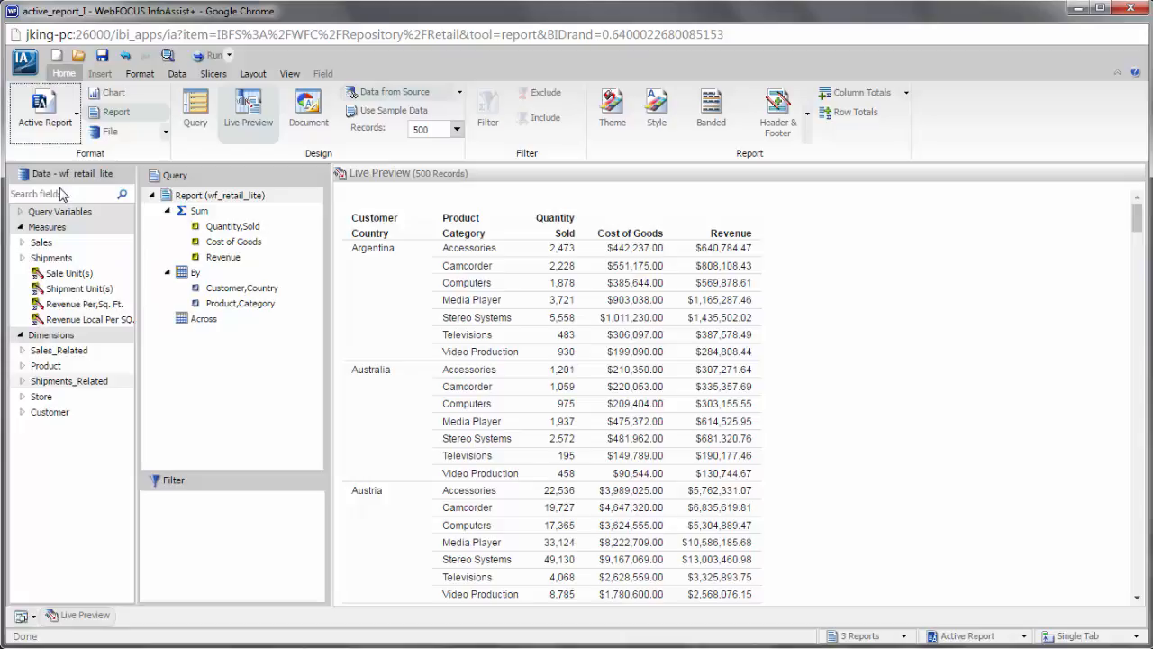
Run the report as interactive active output showing quantity sold, cost of goods and revenue by country and category.
click(209, 55)
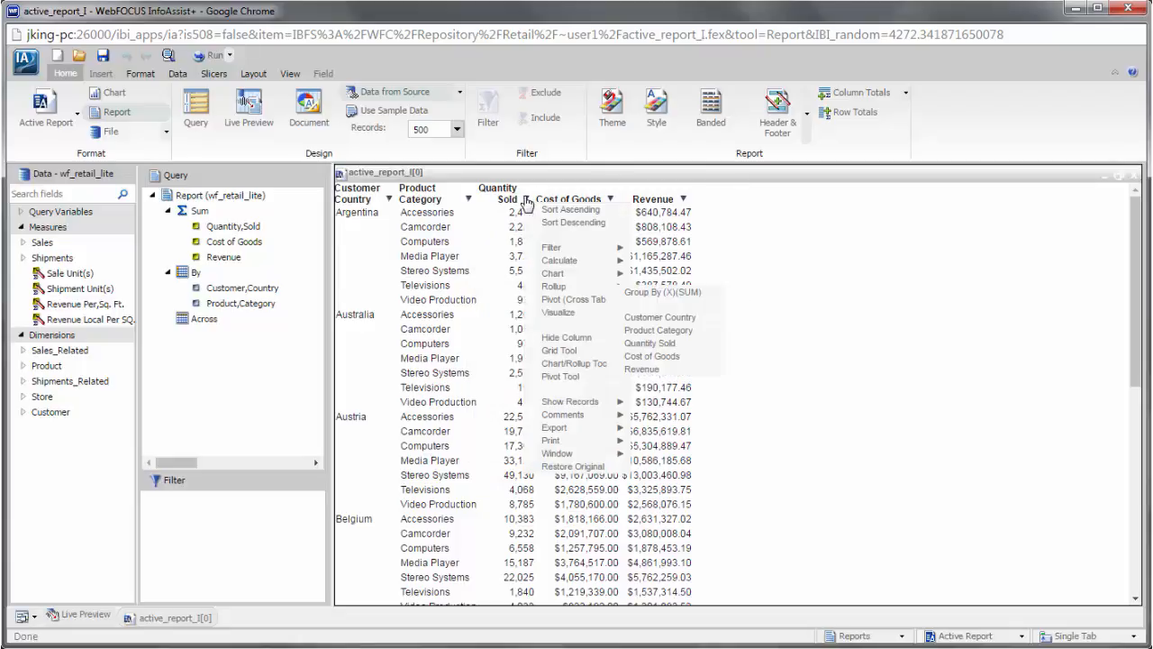
Sort Quantity Sold descending with data bars, and add a Pct Total column for Revenue.
click(573, 224)
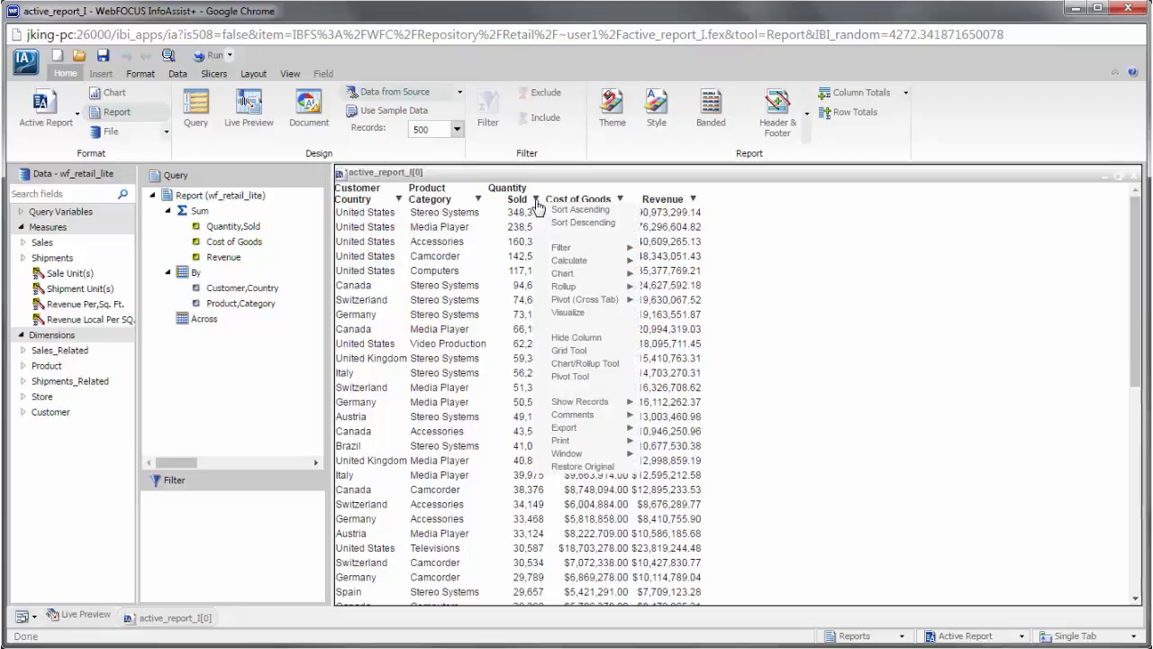
mouse_move(578, 259)
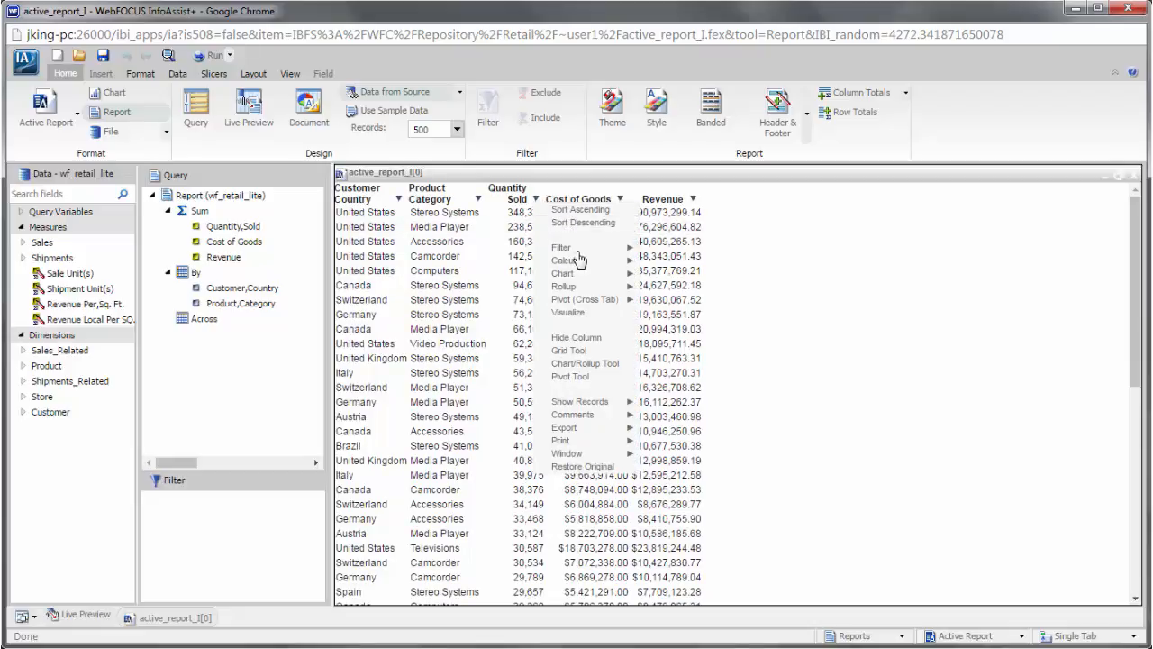
click(570, 314)
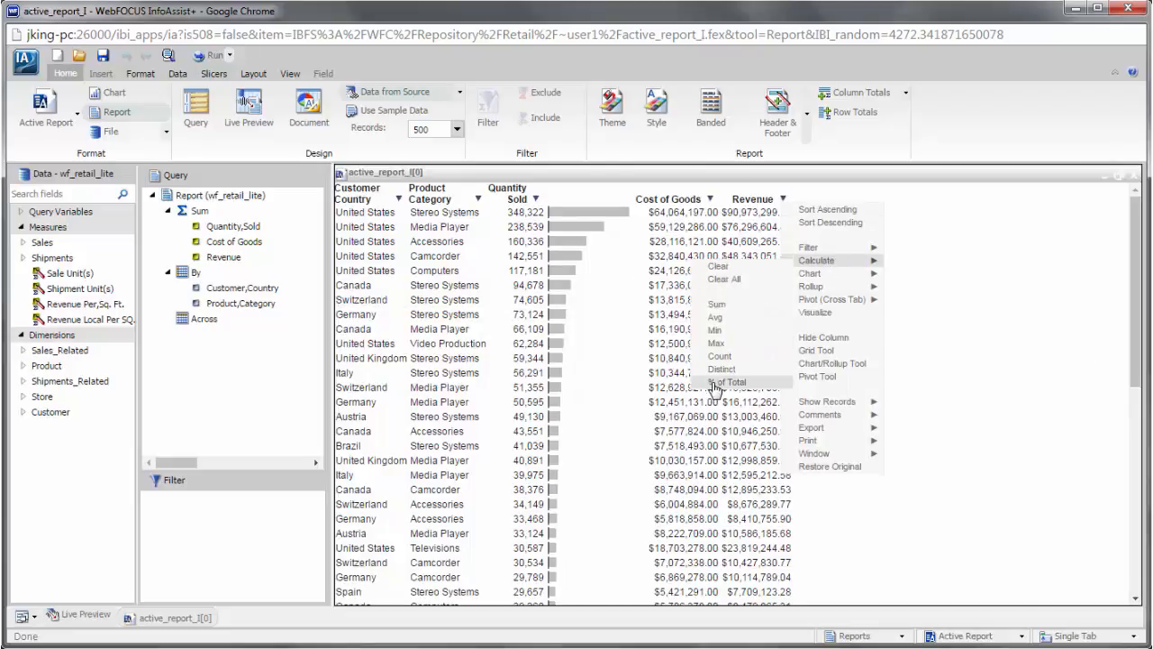
click(729, 382)
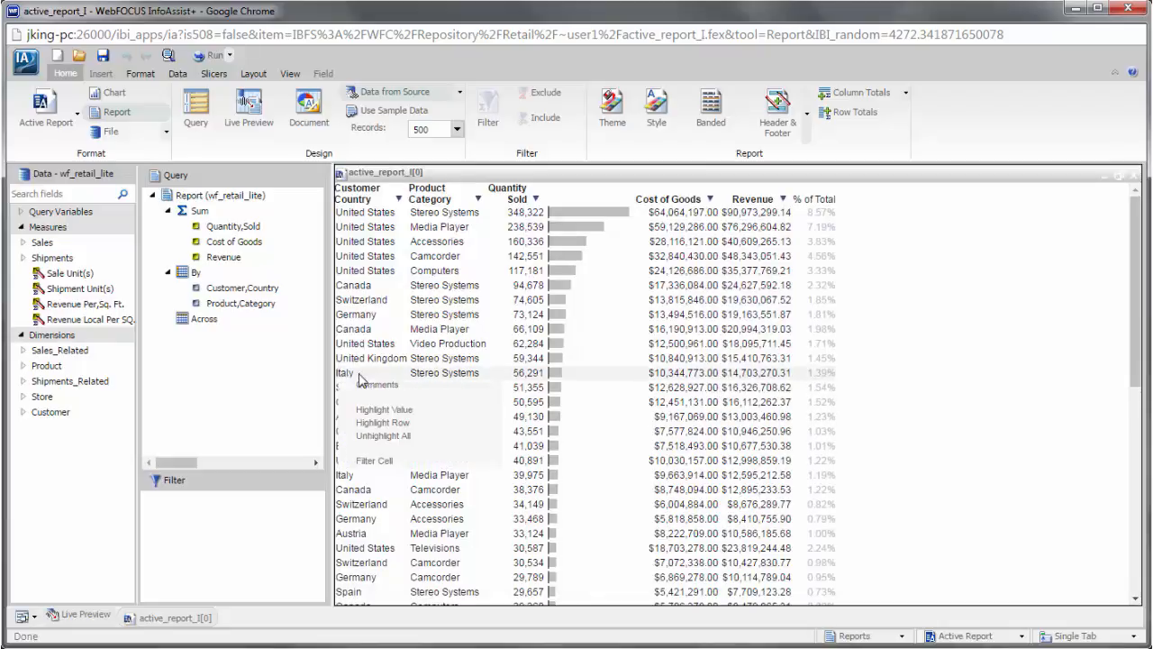
mouse_move(428, 434)
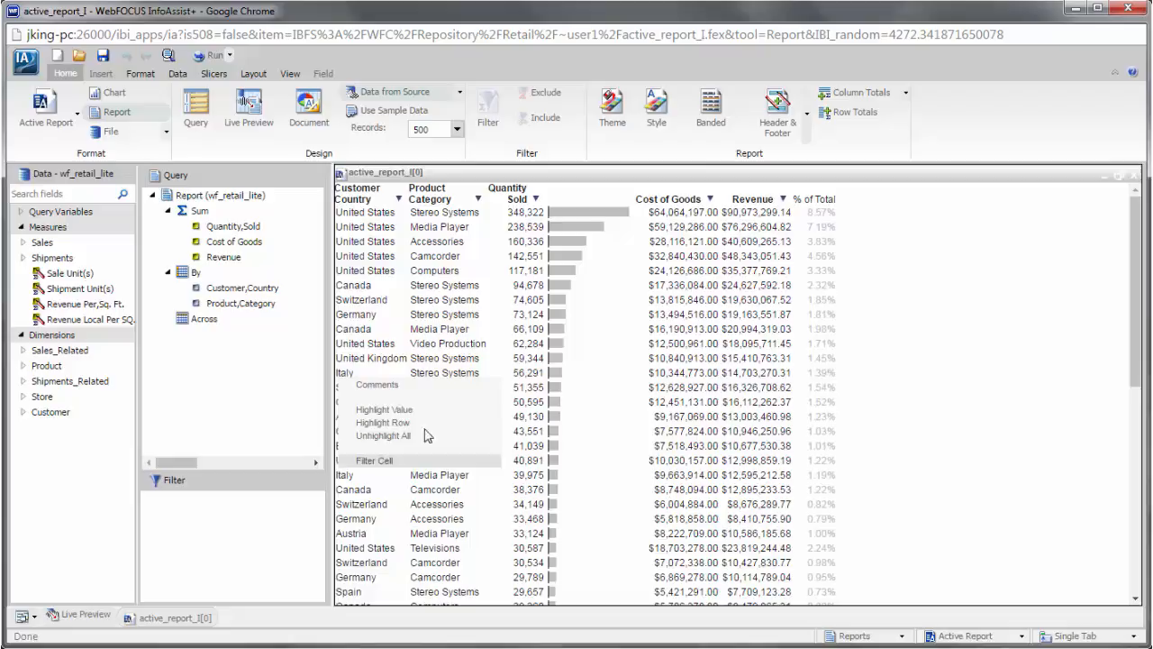
mouse_move(439, 440)
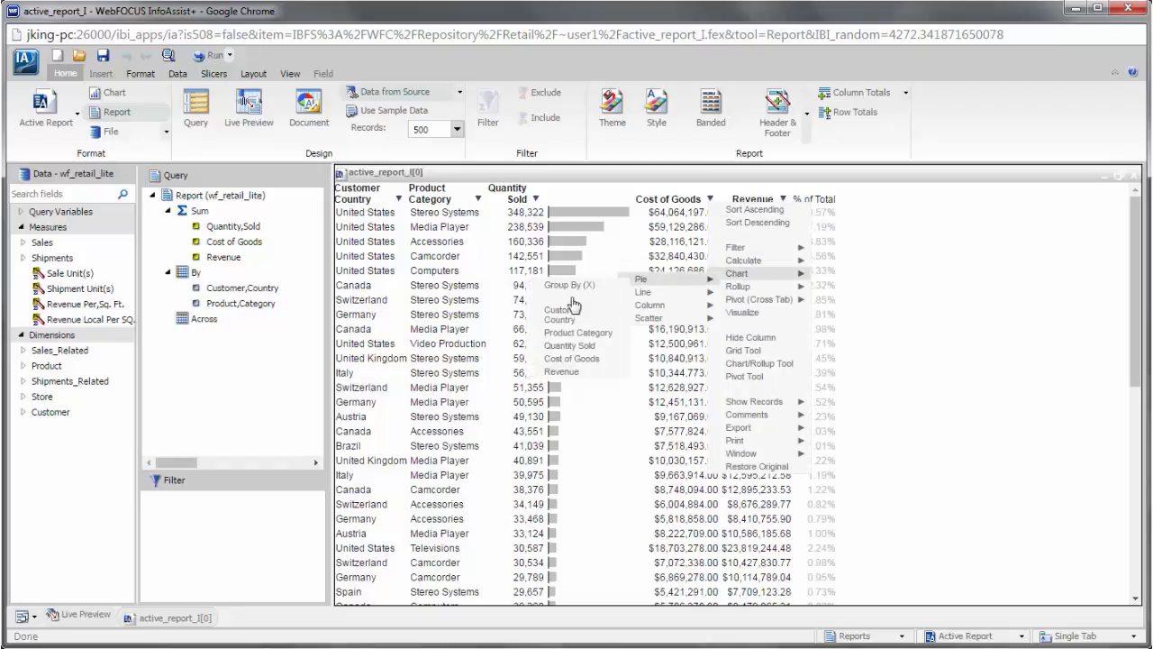
click(640, 278)
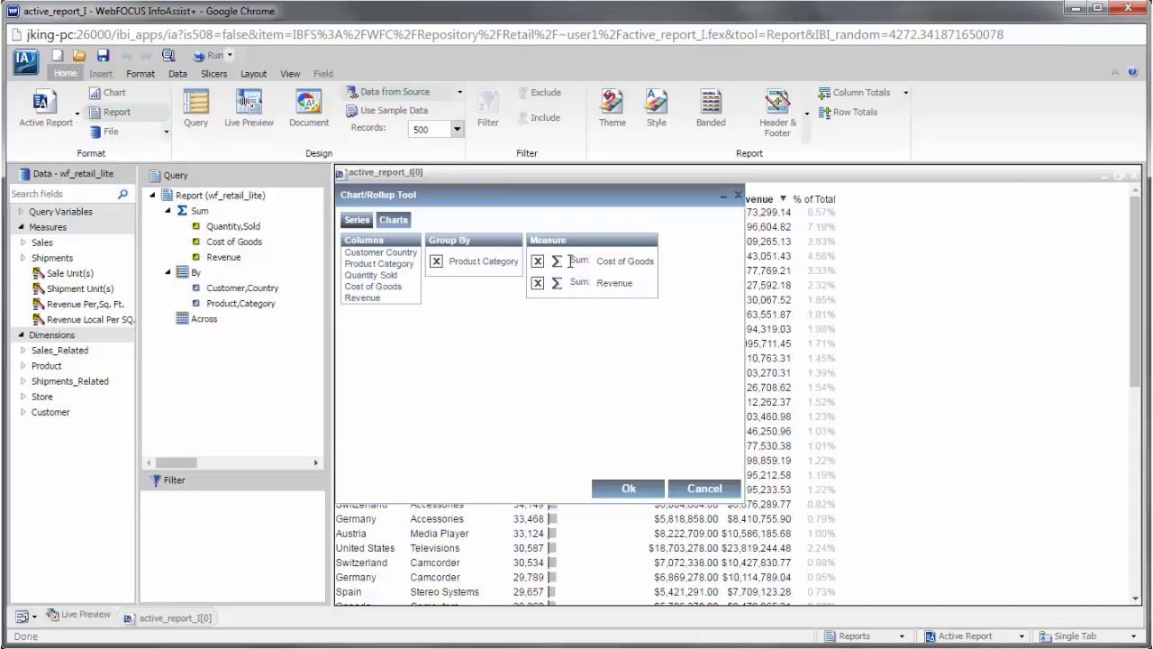
click(393, 220)
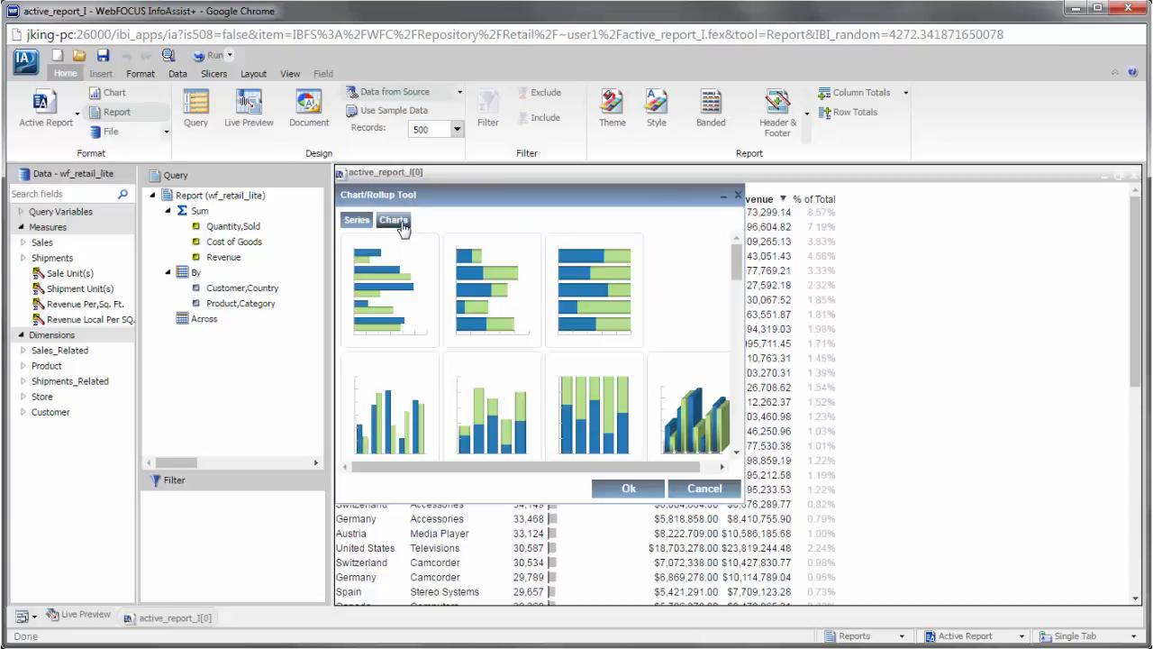
mouse_move(666, 429)
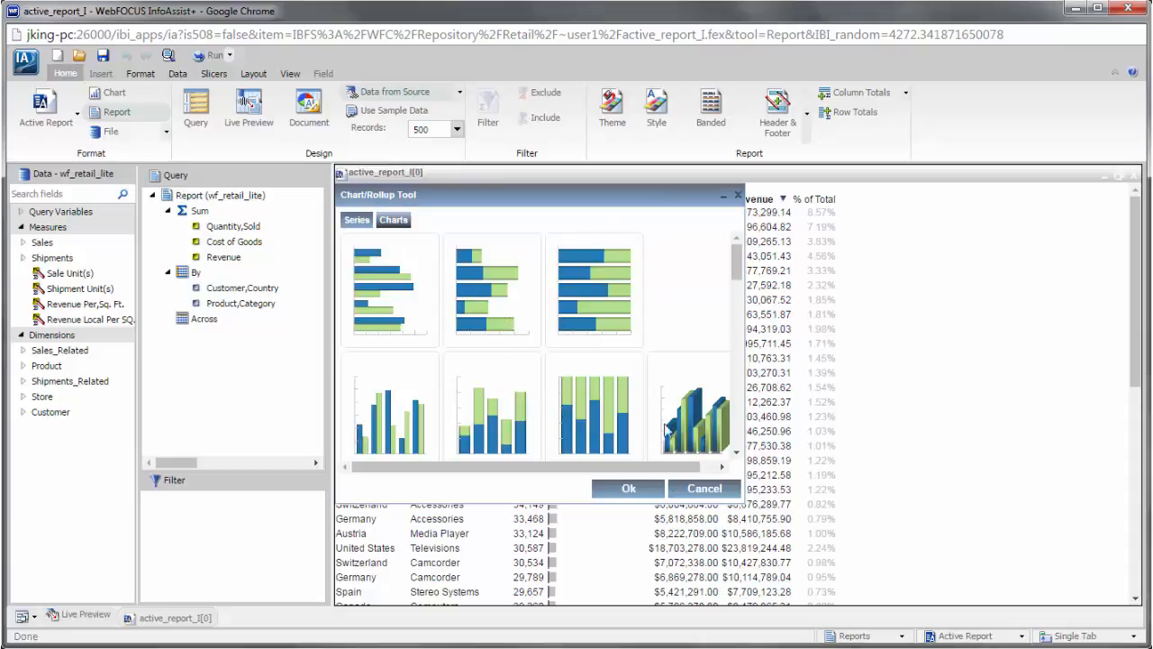
click(627, 486)
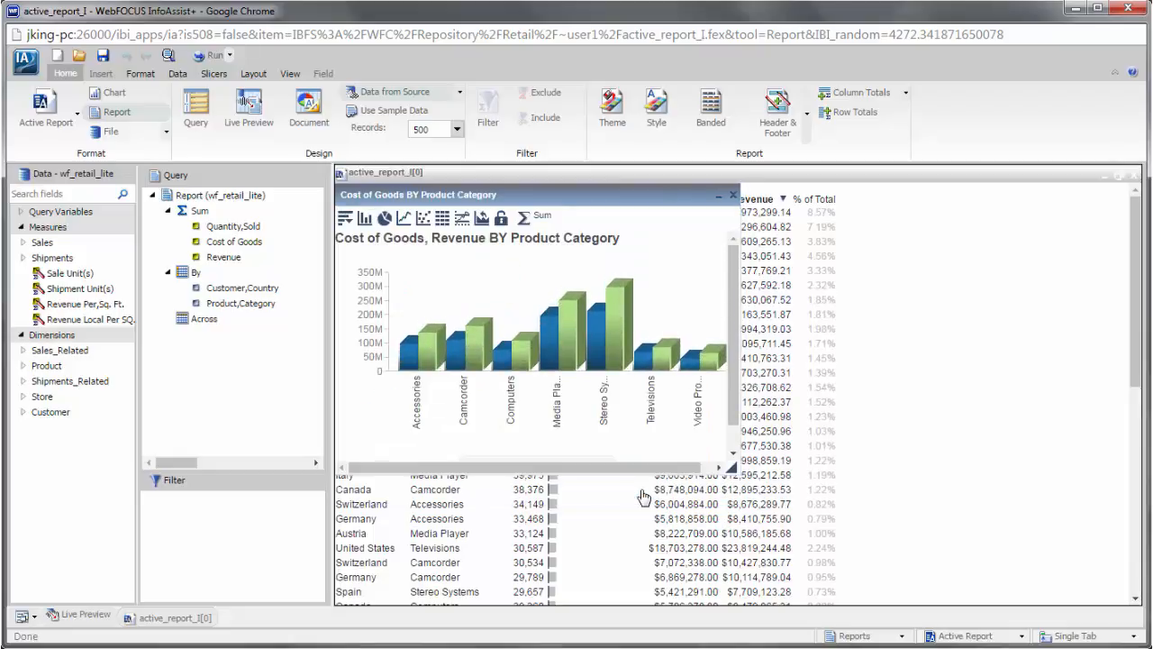
click(725, 195)
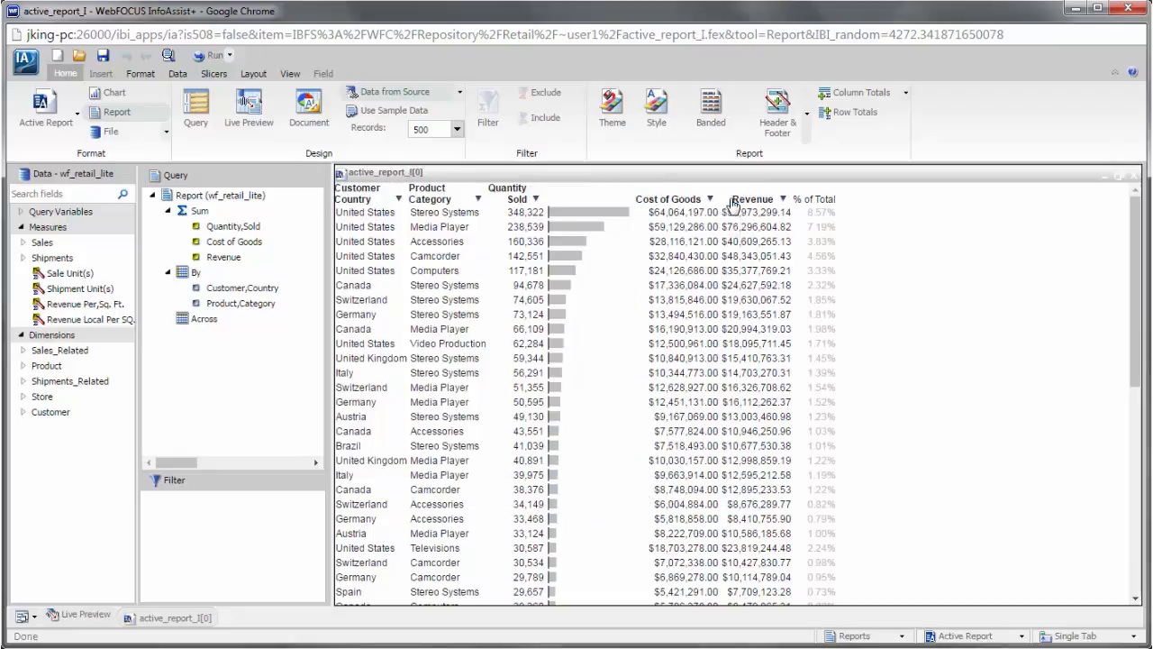
Move to page 2 of 6 of the report's 294 records.
scroll(down, 3)
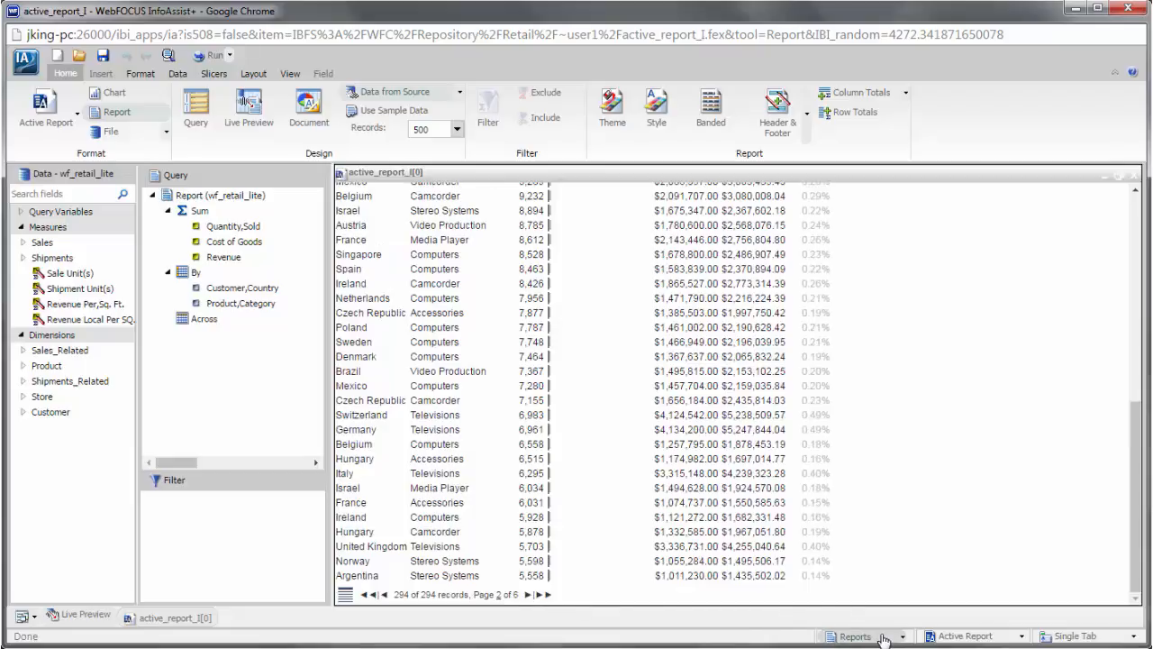
Run active_chart_1 as a bubble chart, inspect Camcorder, and exclude Media Player and Stereo Systems.
click(115, 92)
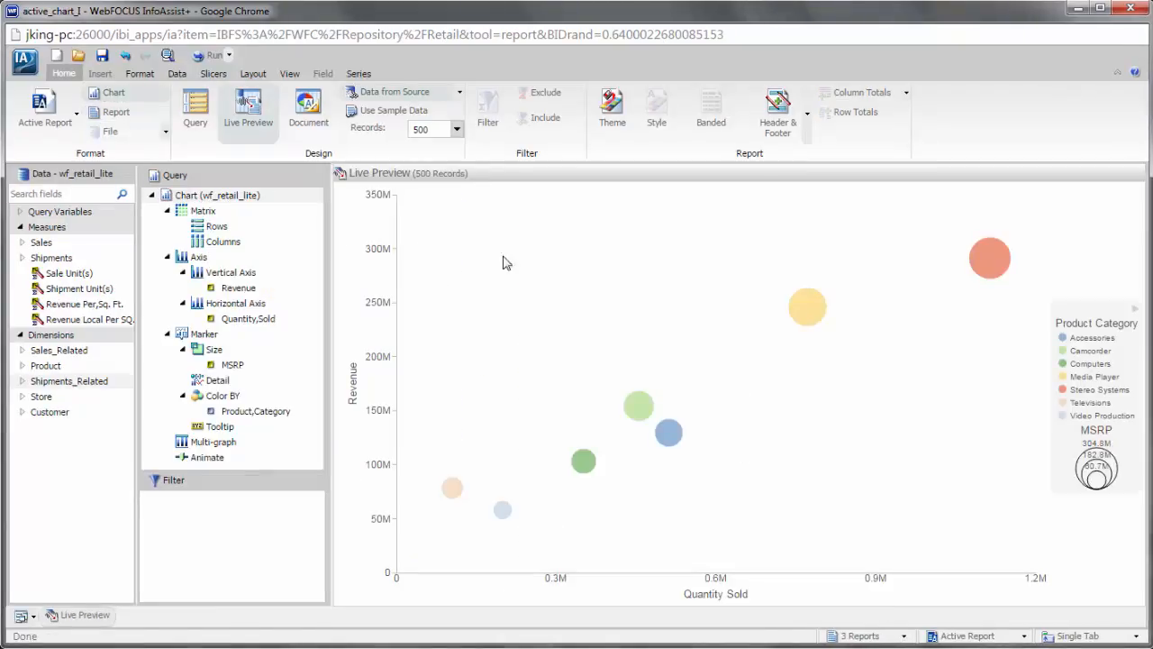
click(209, 54)
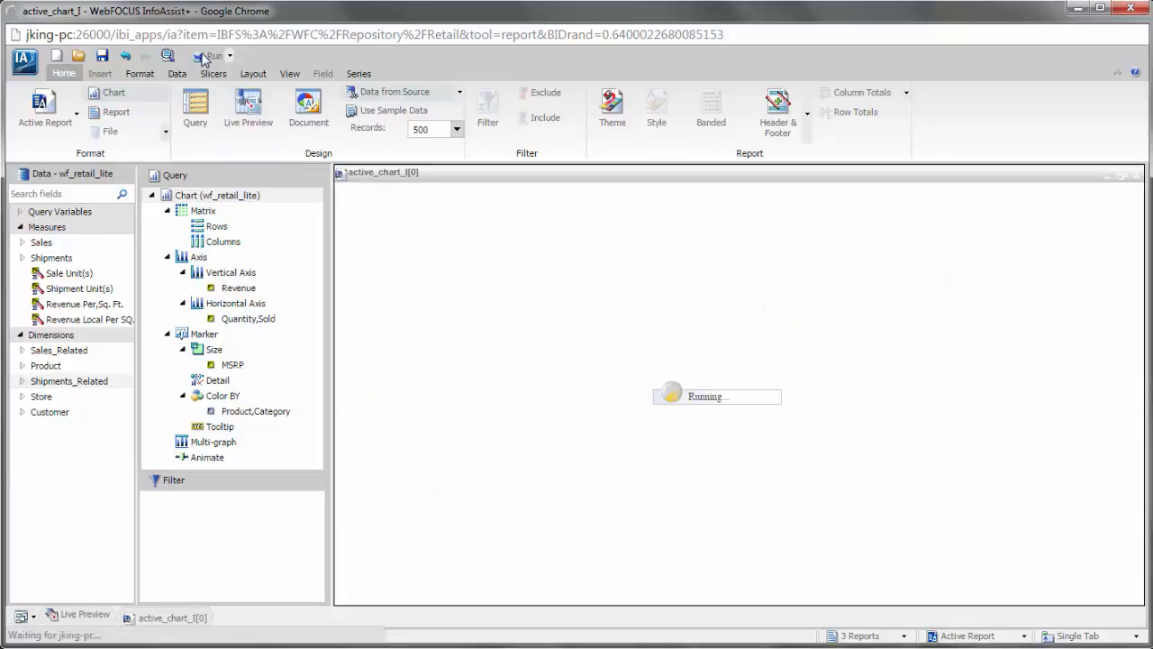
click(209, 54)
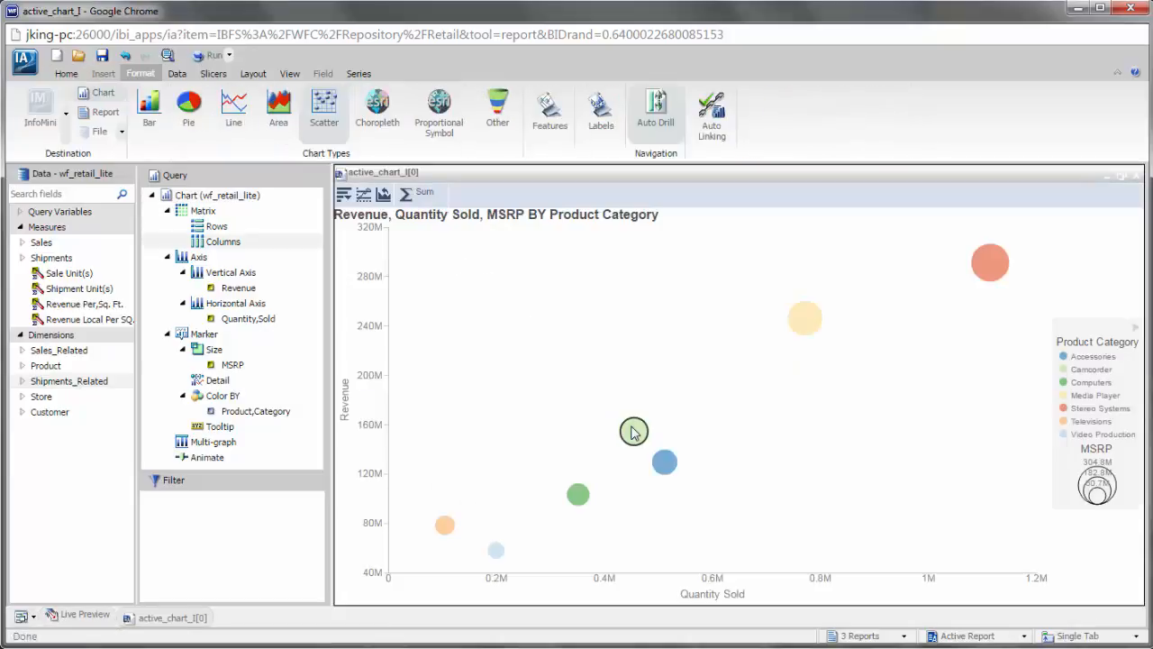
click(634, 428)
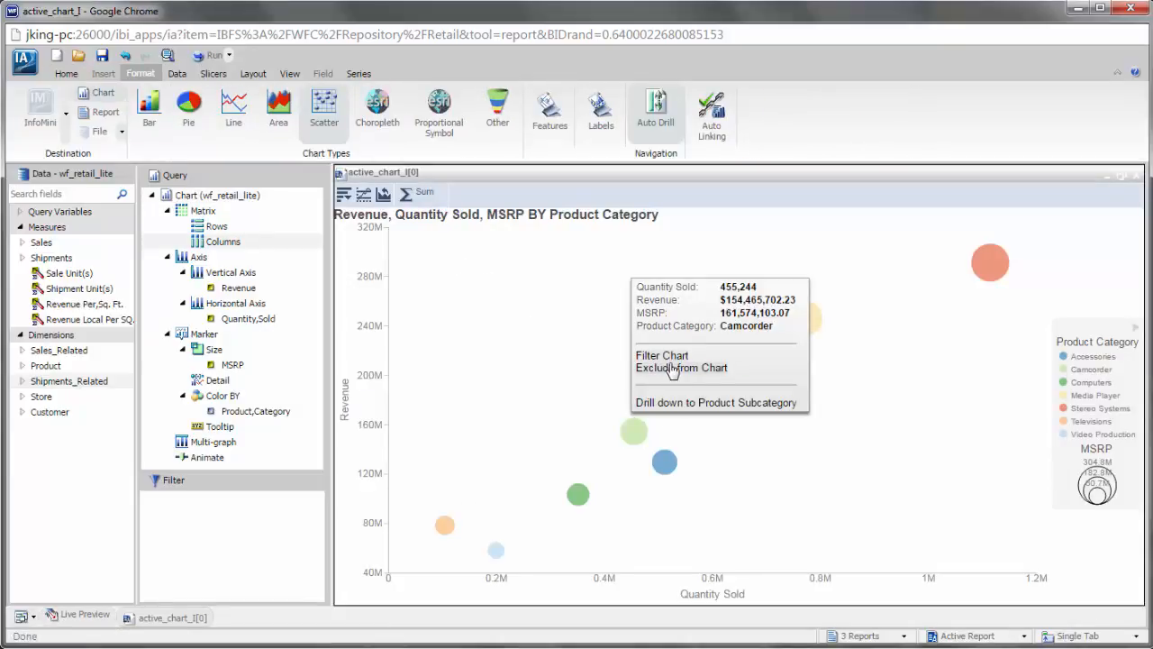
mouse_move(725, 410)
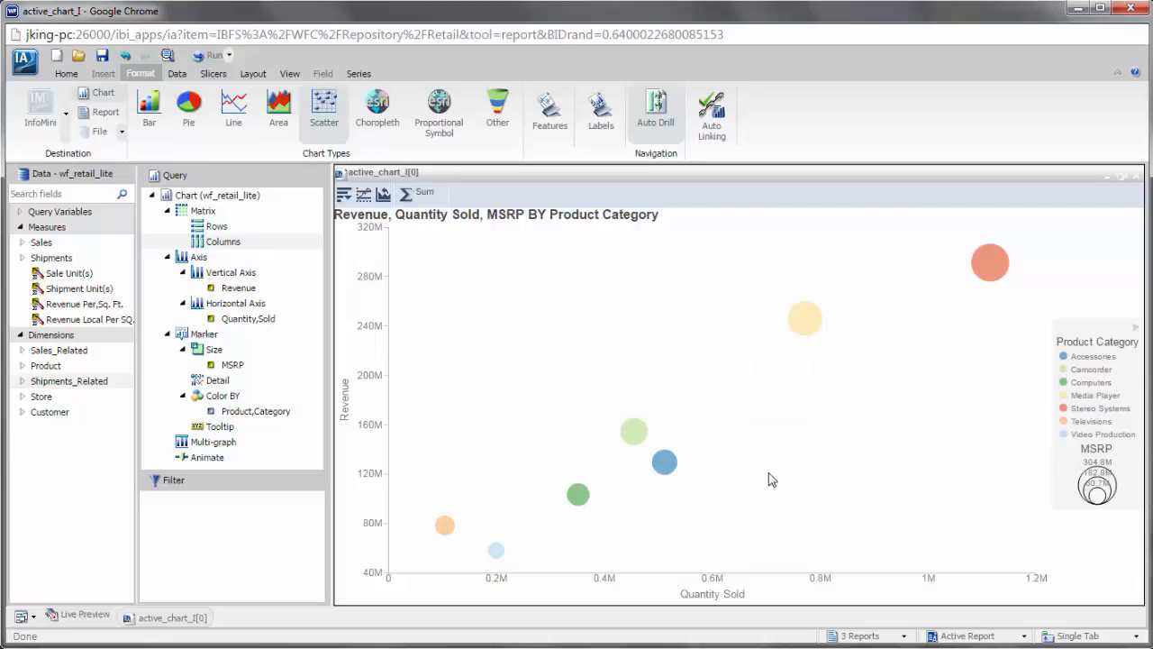
mouse_move(403, 359)
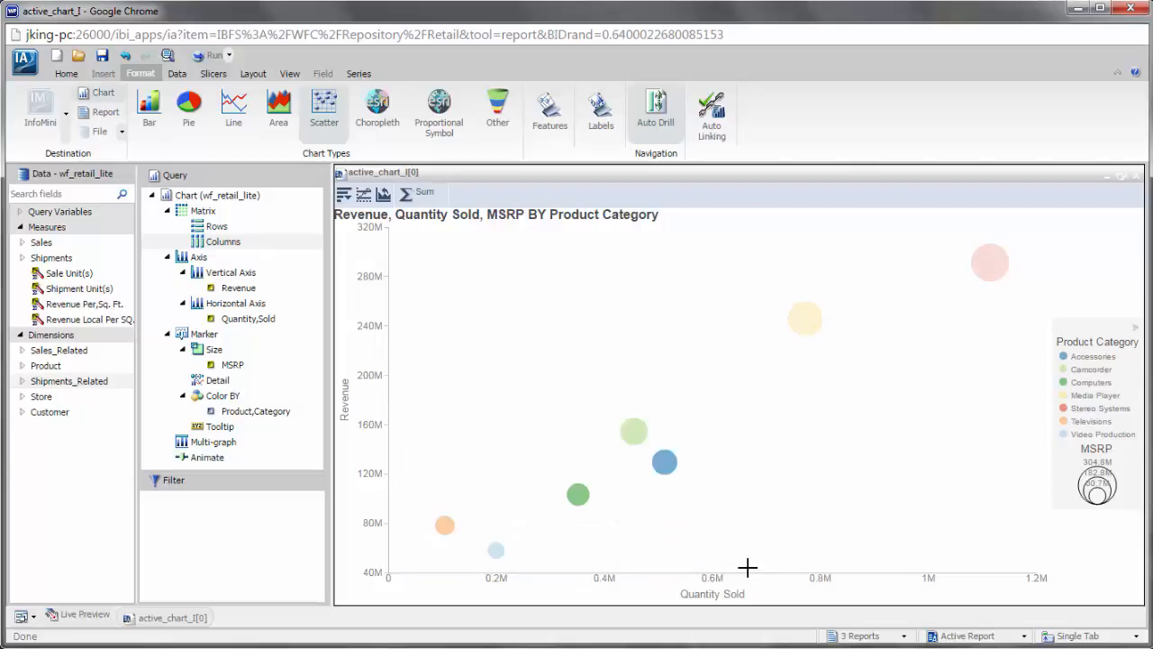
right_click(748, 568)
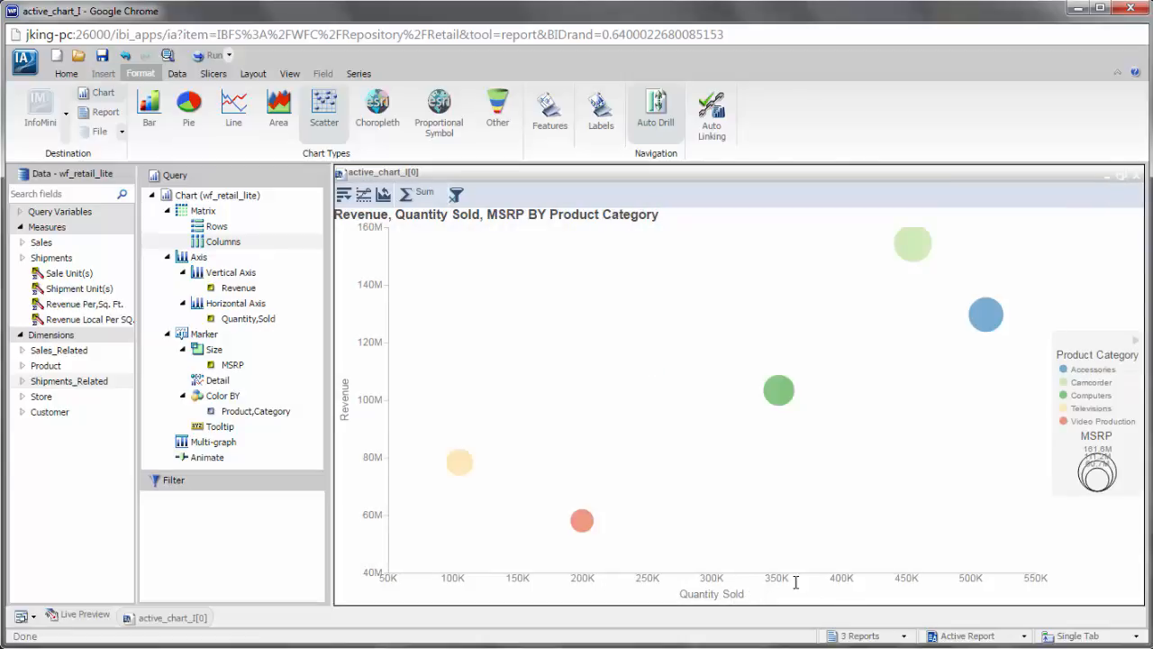
Insert a radio-button prompt into active_dashboard_1 below the revenue donut chart.
click(904, 636)
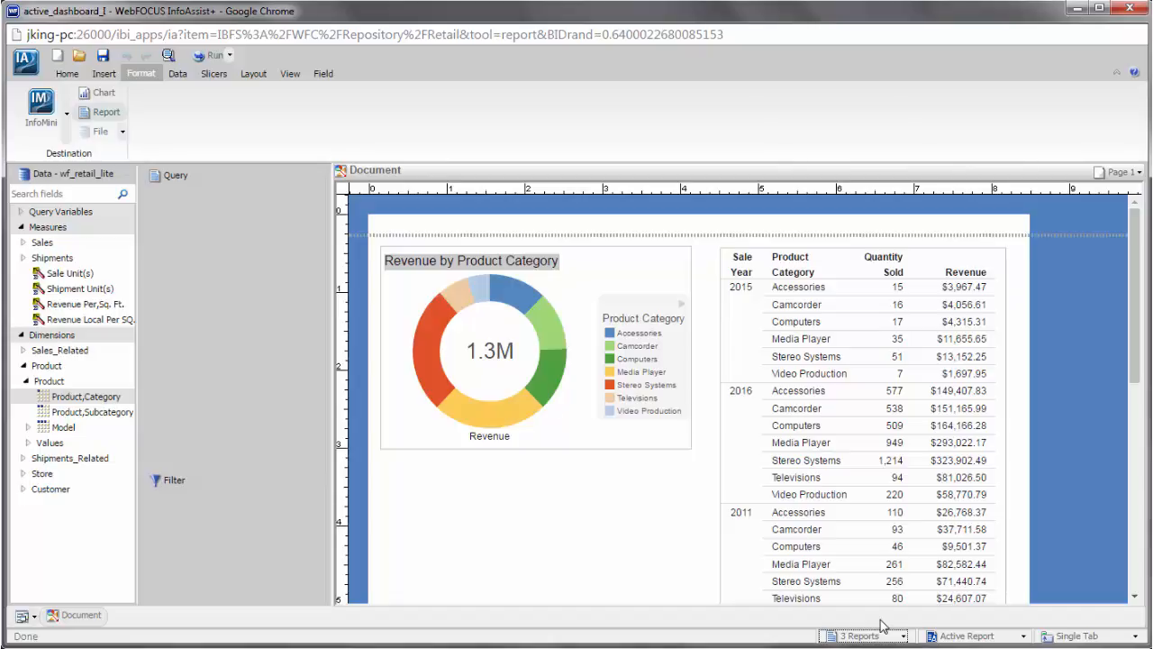
mouse_move(108, 82)
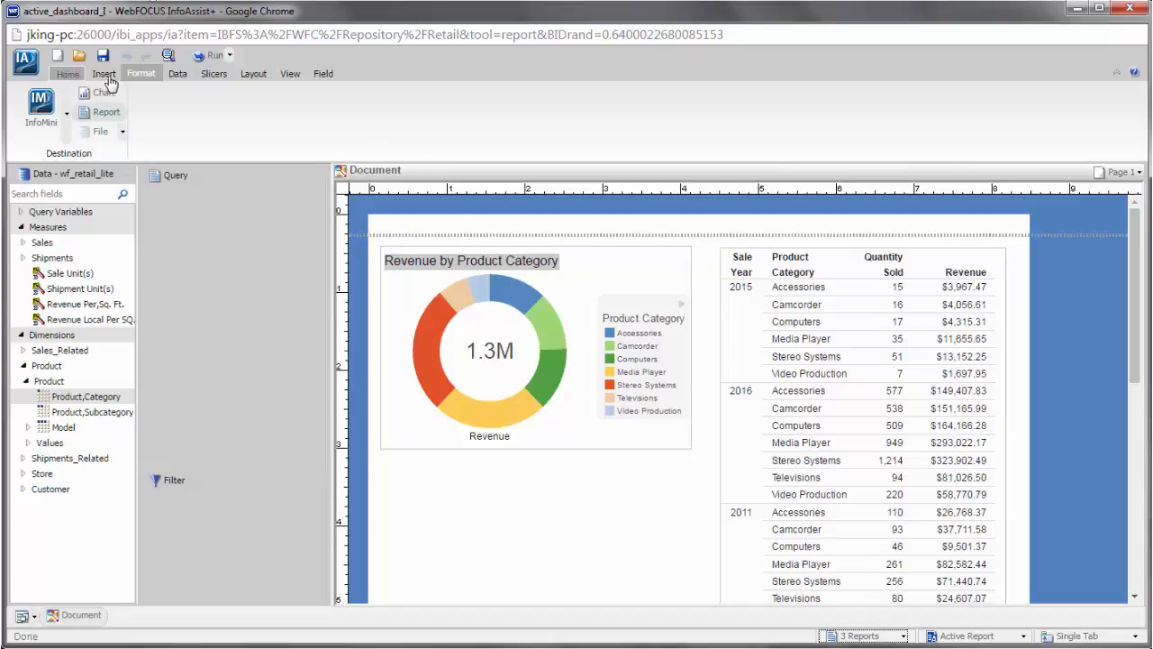
click(104, 72)
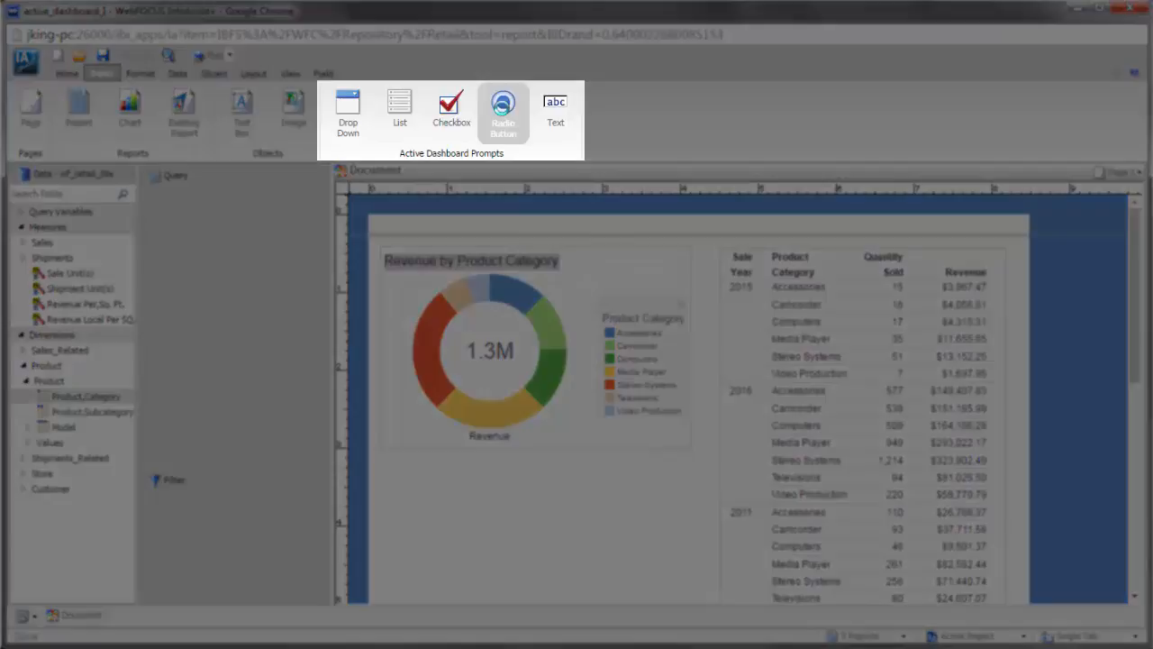
click(502, 108)
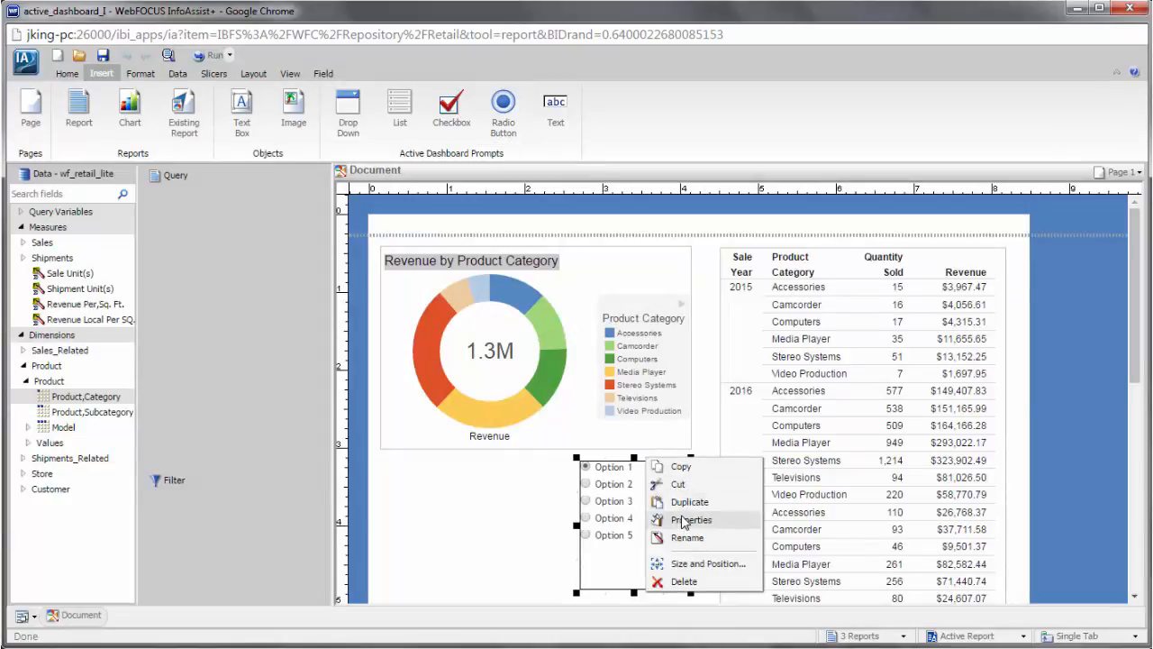
Set the prompt's source to Report1 on Sale,Year with Report1 and Chart1 as targets.
click(692, 519)
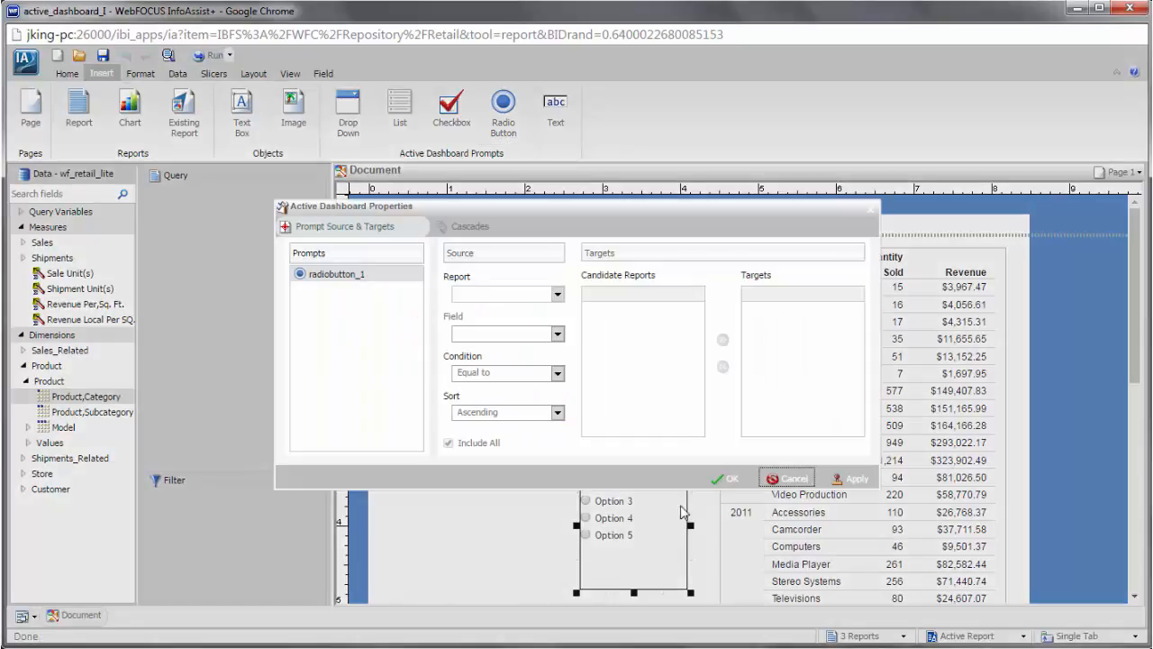
click(556, 294)
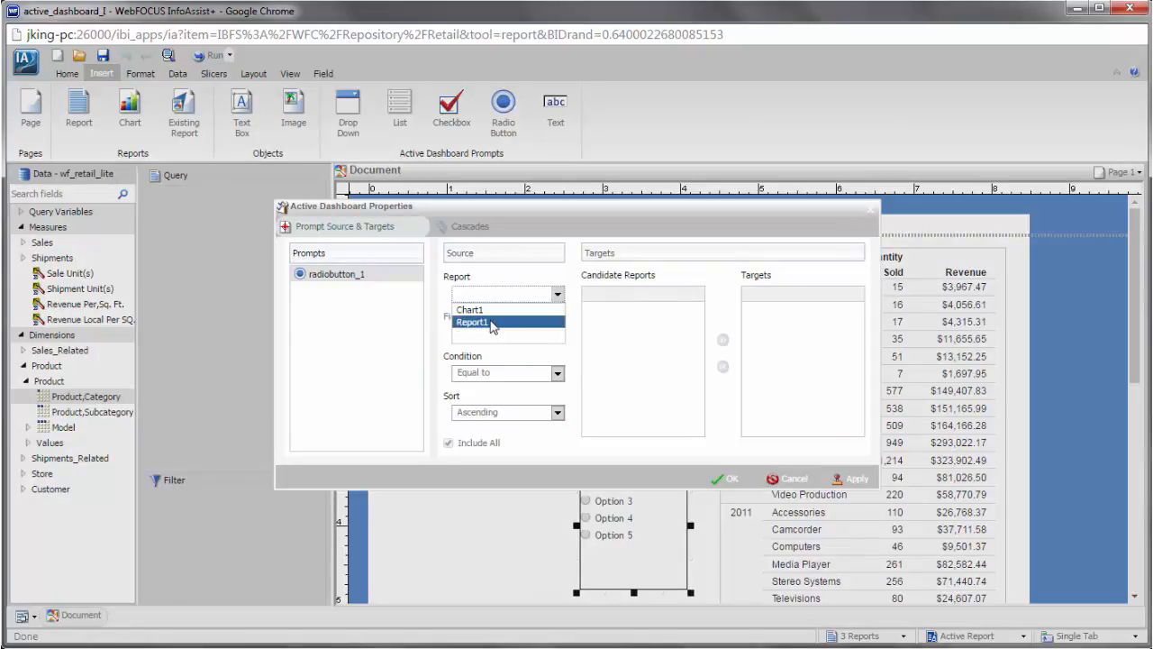
click(472, 320)
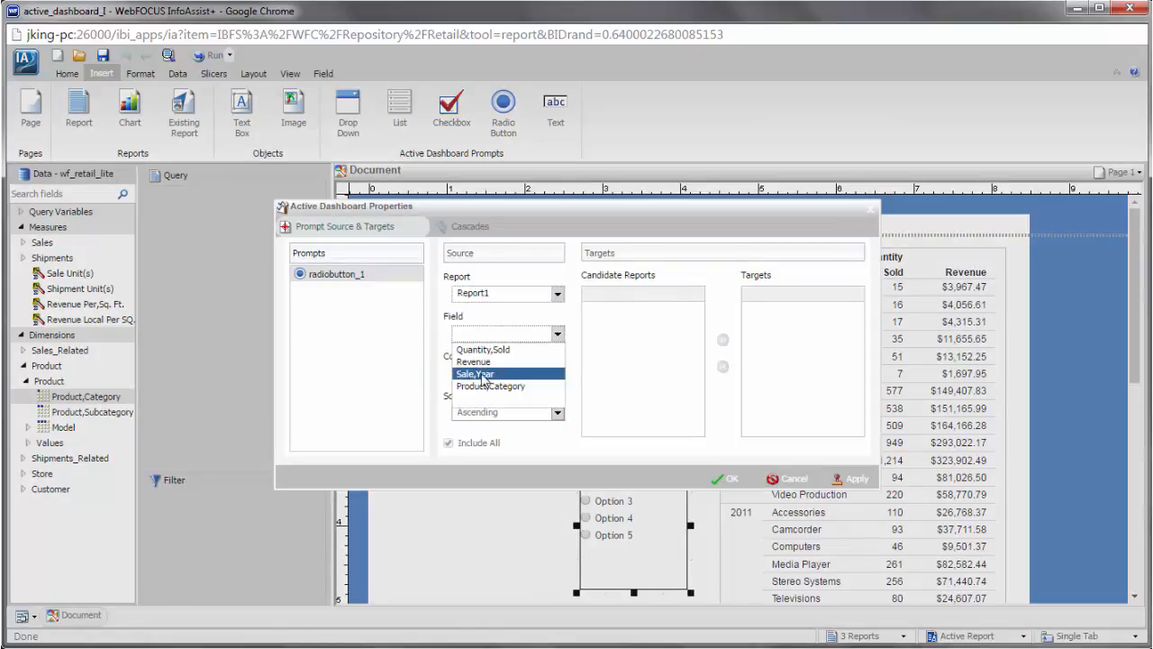
click(476, 373)
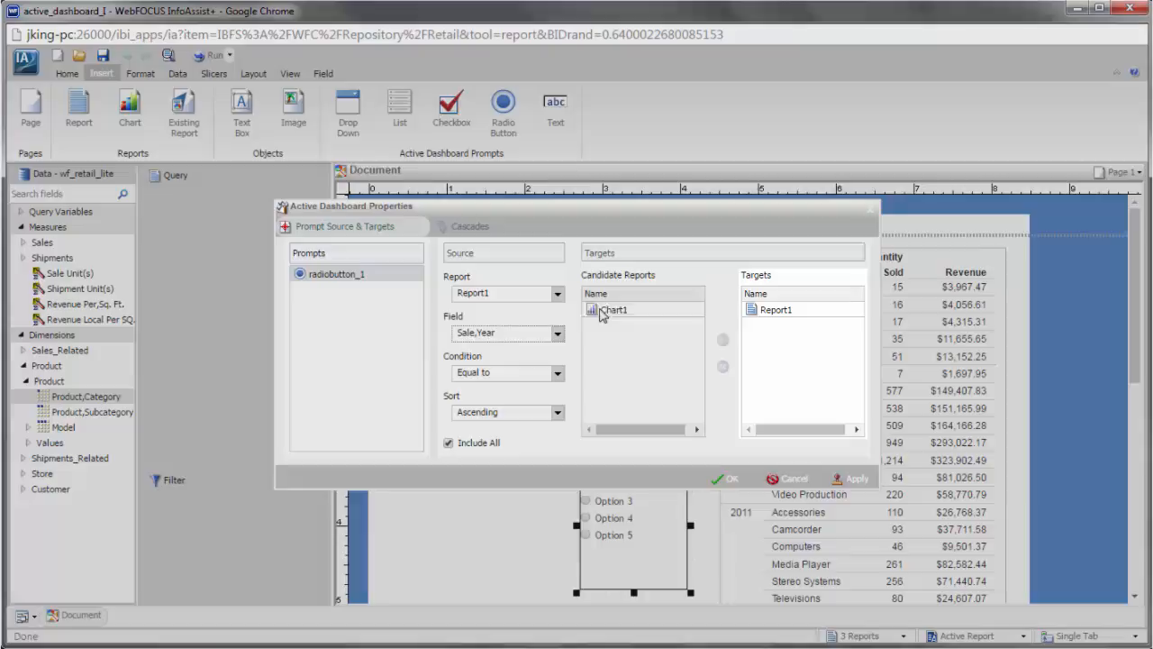
click(723, 339)
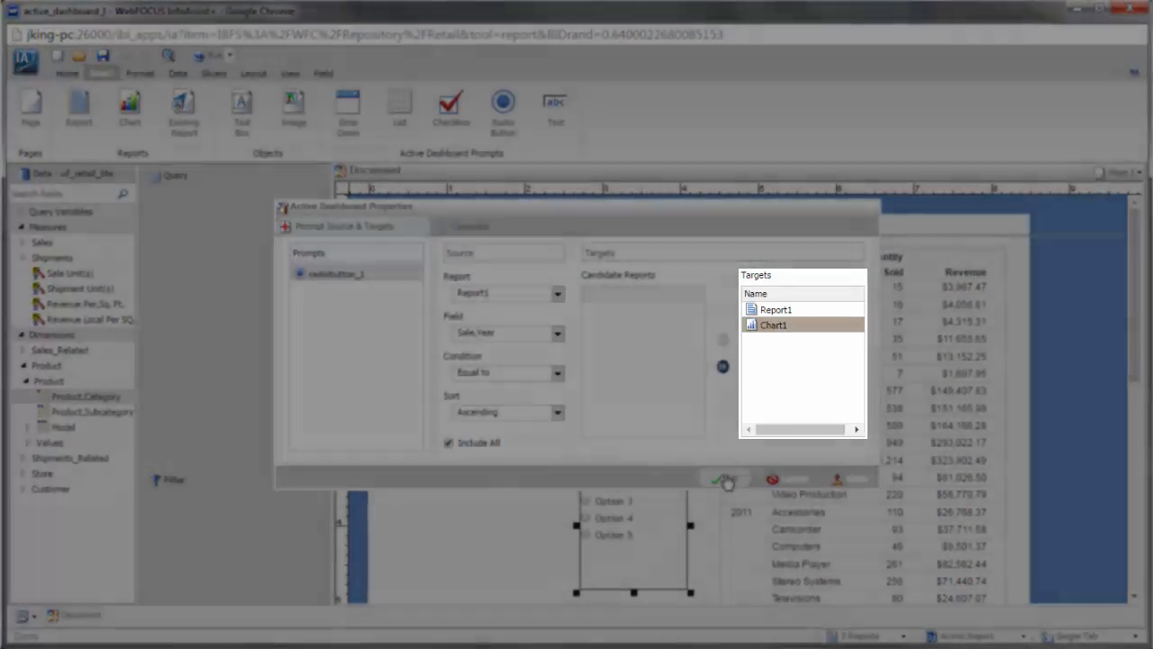